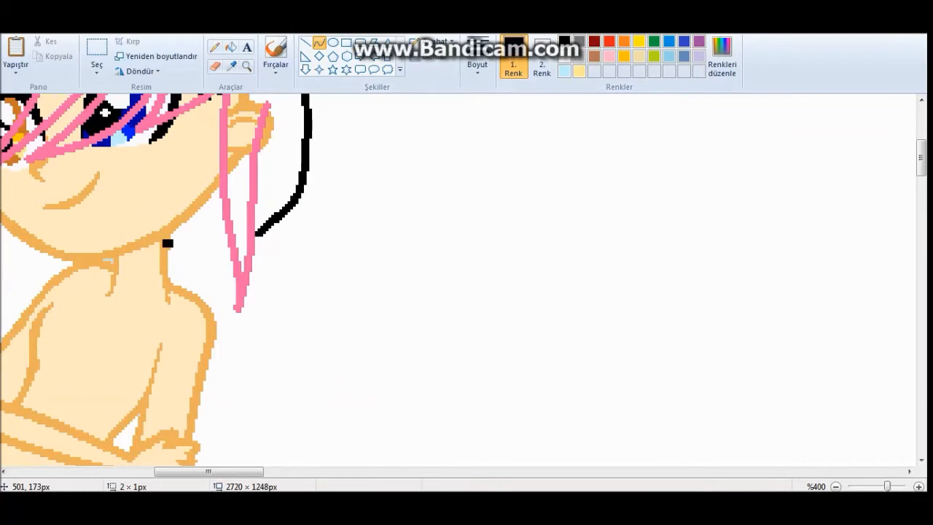
Step: Colour the top dark red and the skirt black, confirming the red in Edit Colors
drag(168, 248, 234, 260)
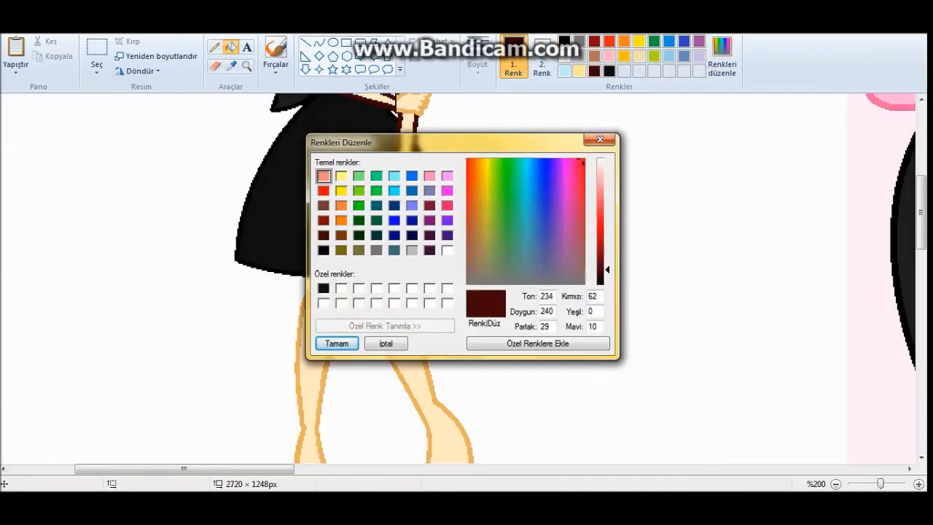
click(335, 344)
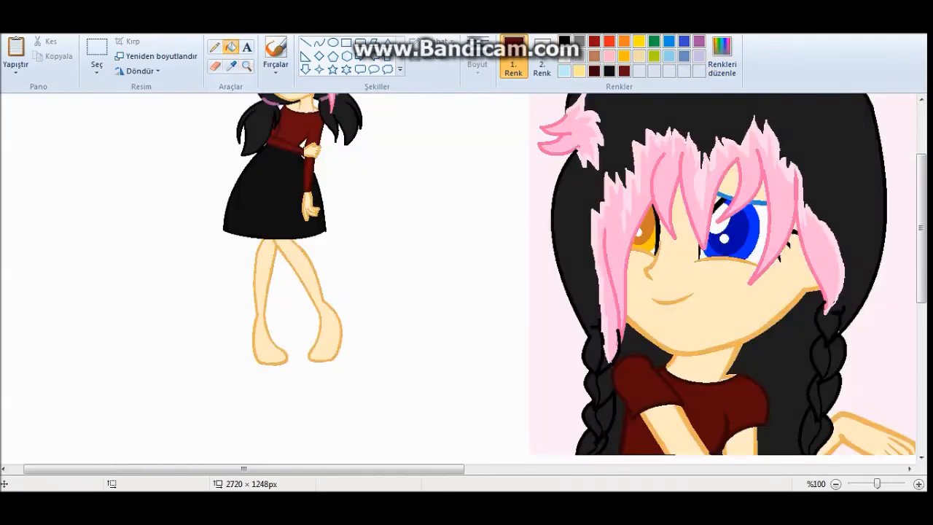